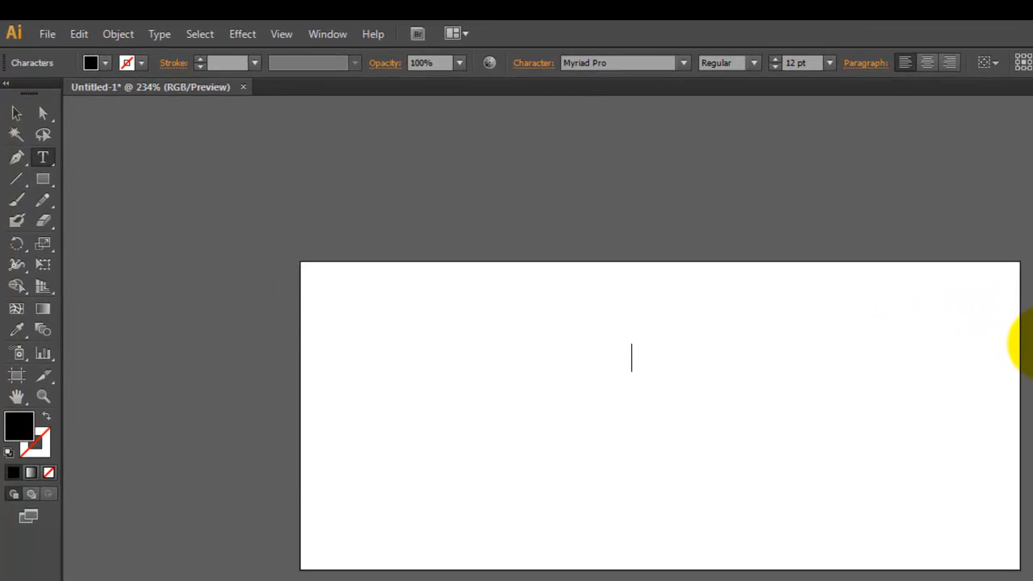
mouse_move(756, 362)
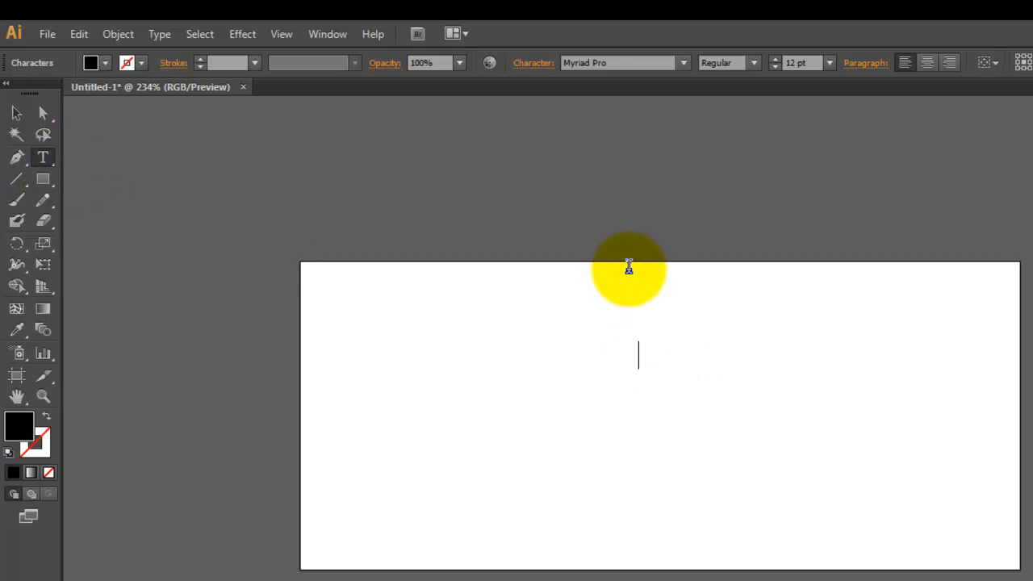
Type the four-line text block 'How to', 'Add', 'Bullet', 'Points' on the artboard
text(How to)
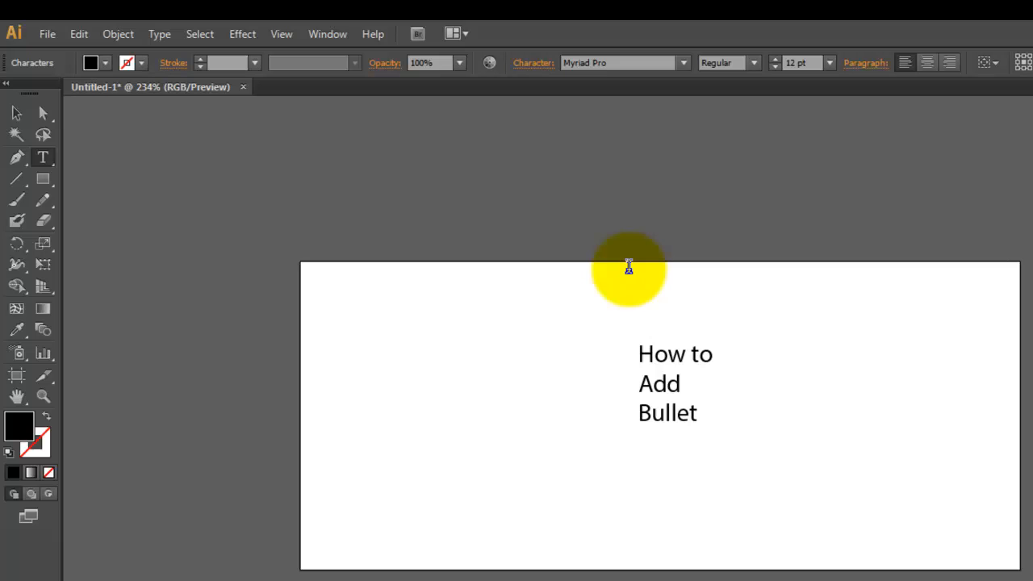
text(Points)
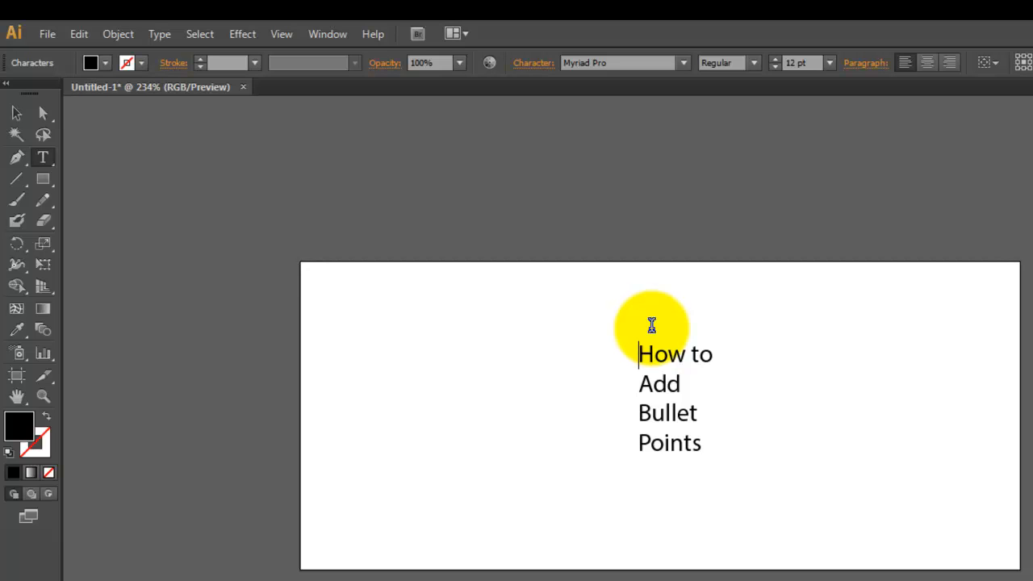
text(7)
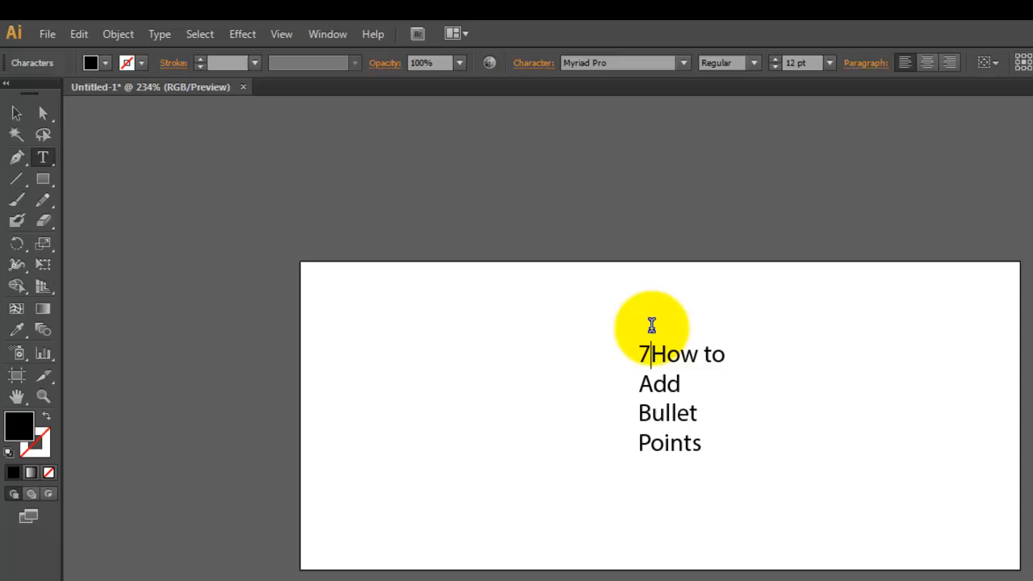
key(Backspace)
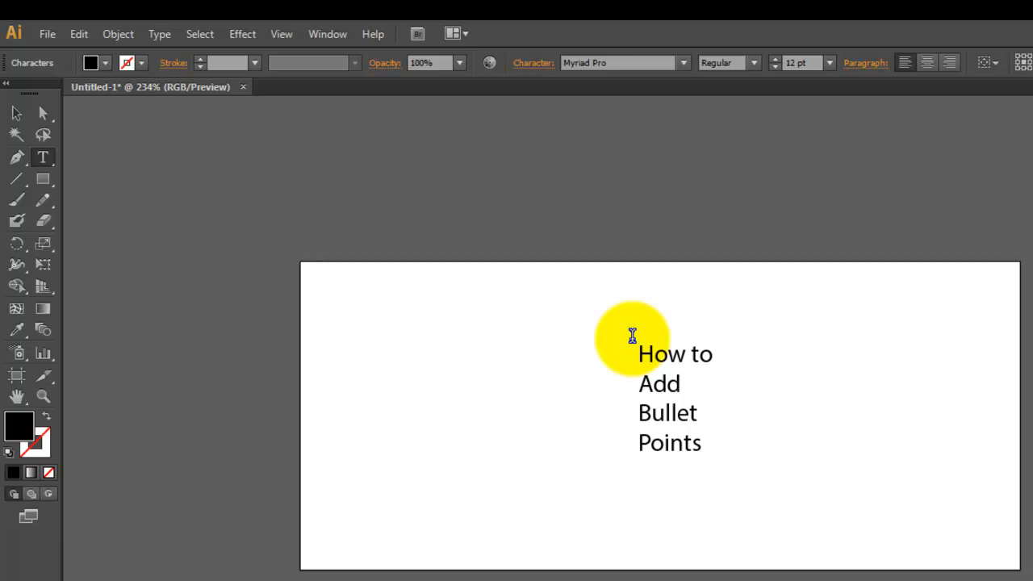
Insert a • bullet before each of the four lines, then exit text editing
text(•)
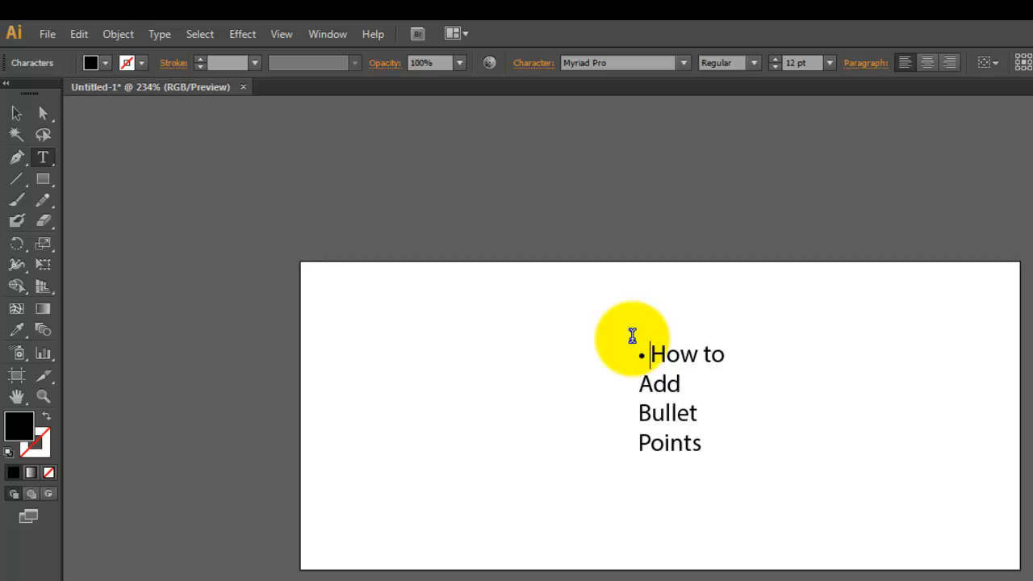
mouse_move(640, 385)
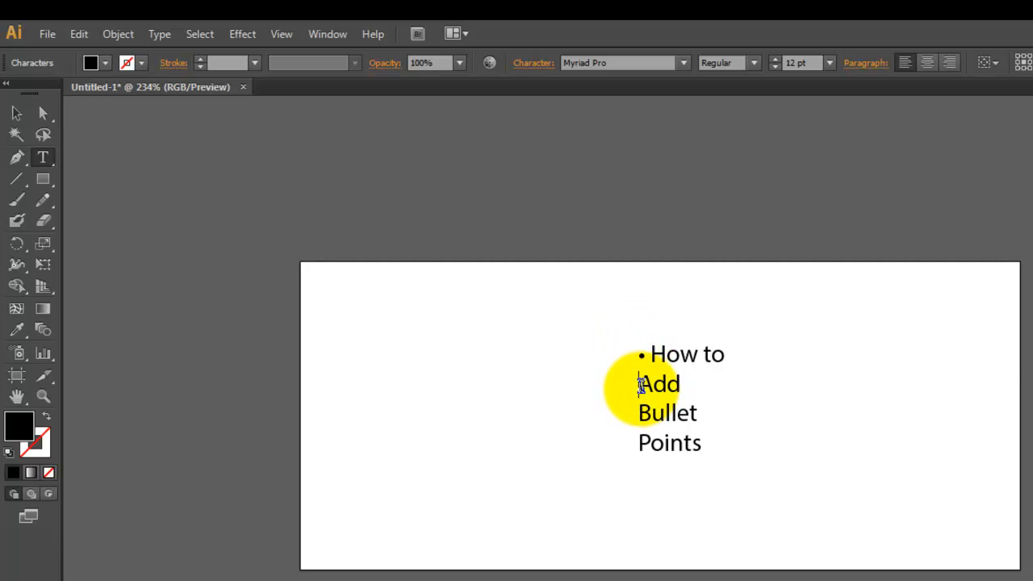
mouse_move(590, 379)
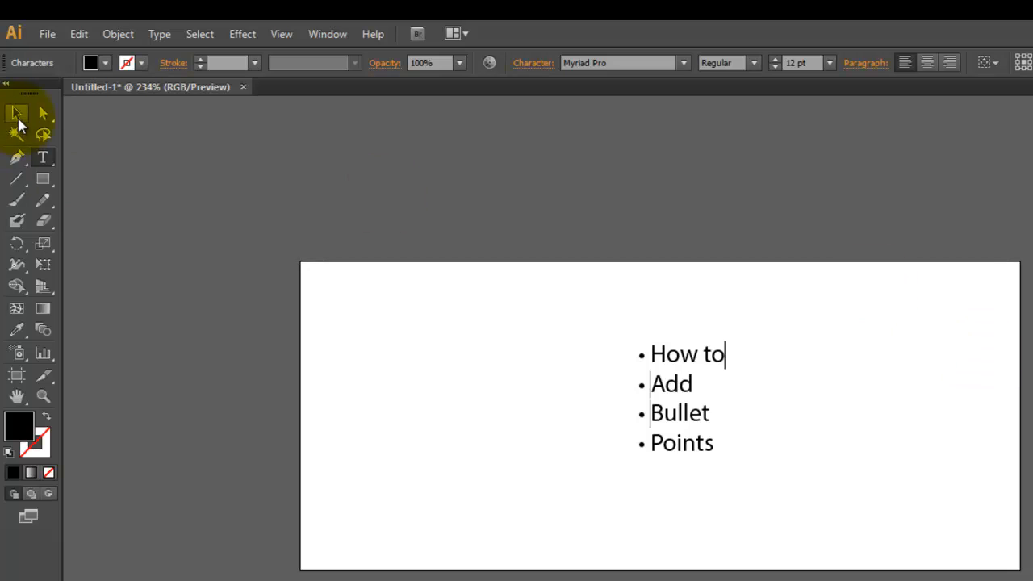
click(16, 112)
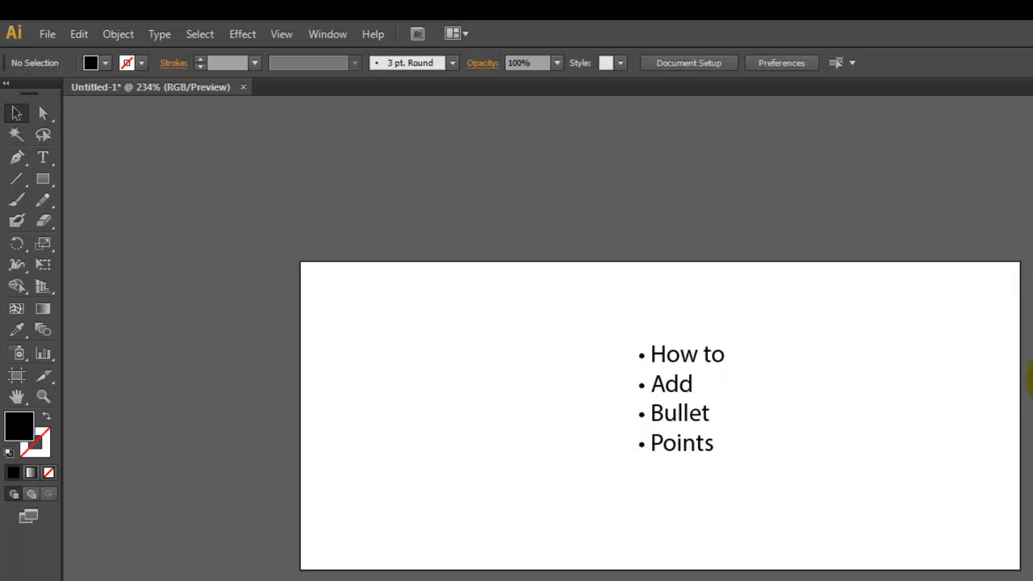